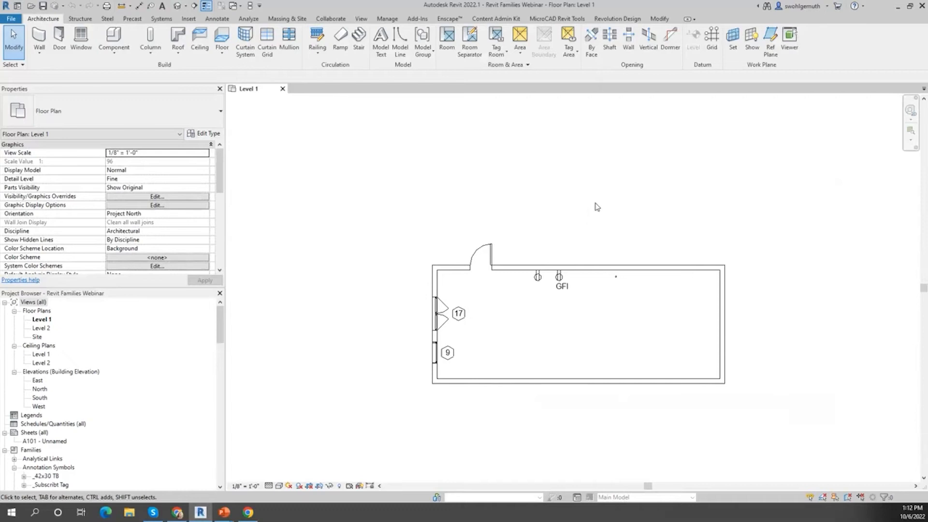
pyautogui.moveTo(599, 209)
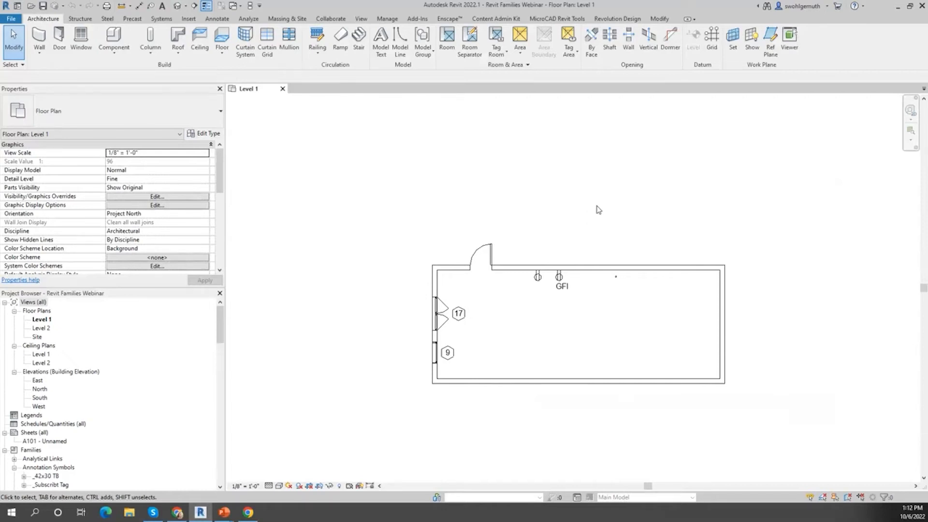
pyautogui.moveTo(609, 245)
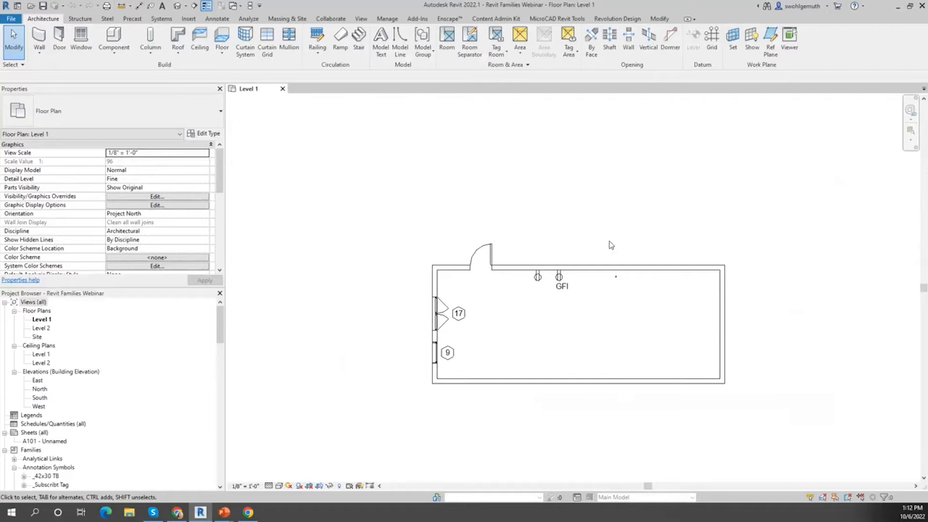
pyautogui.moveTo(95, 3)
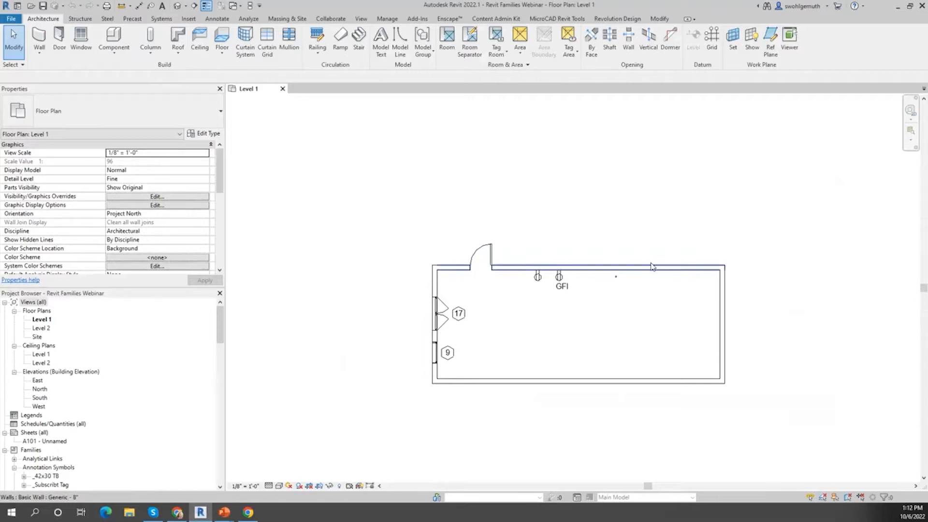
pyautogui.moveTo(652, 269)
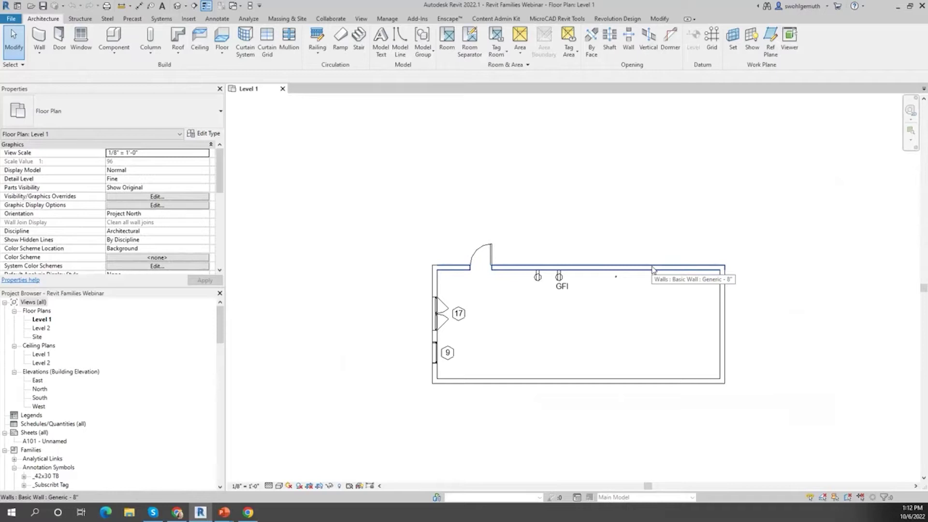
# Change the room's top wall to the Exterior - Brick and CMU on MTL. Stud type
pyautogui.click(650, 266)
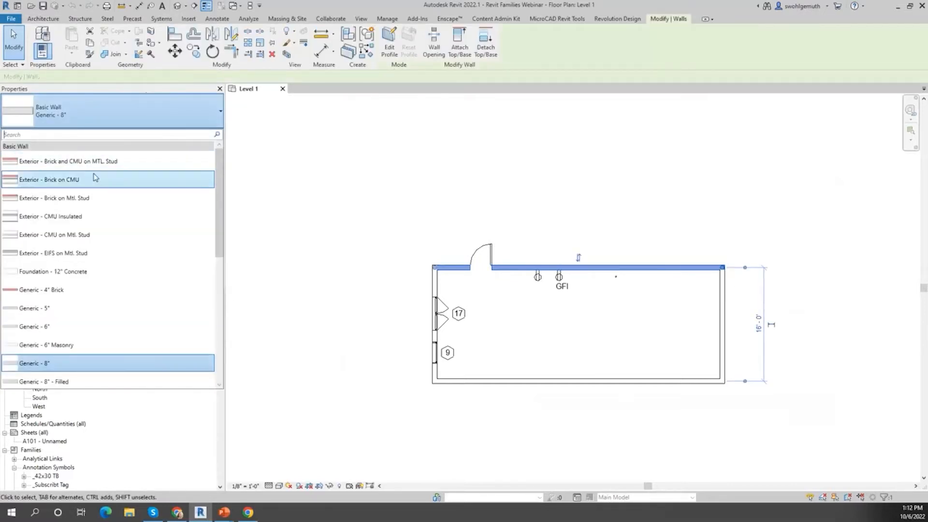
pyautogui.click(55, 161)
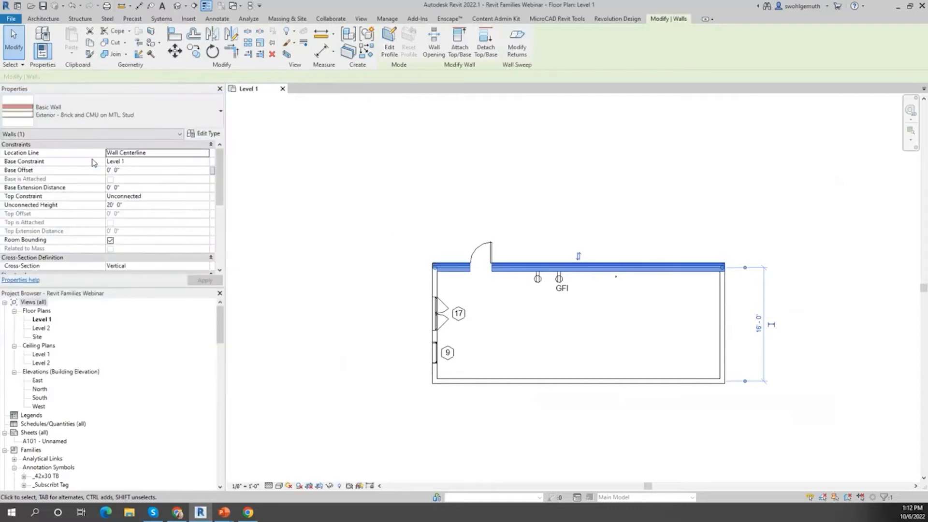
pyautogui.moveTo(333, 209)
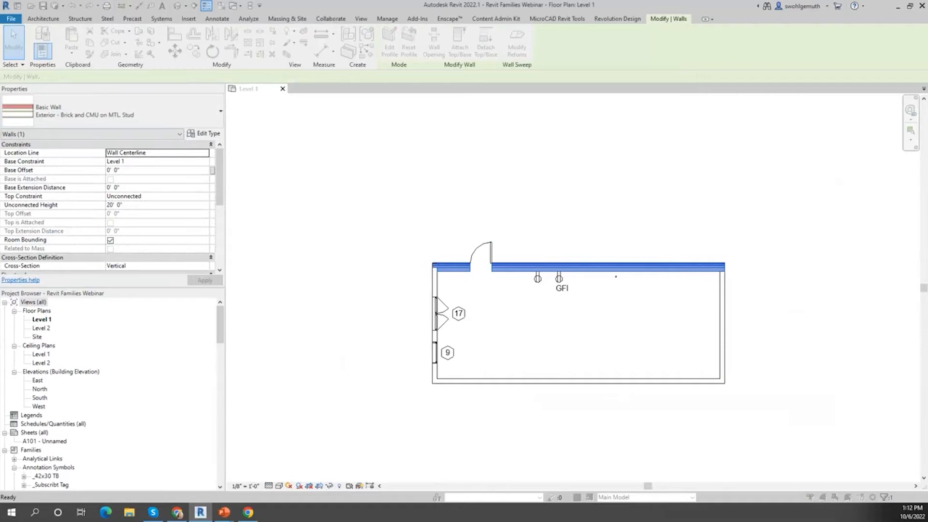
pyautogui.click(204, 134)
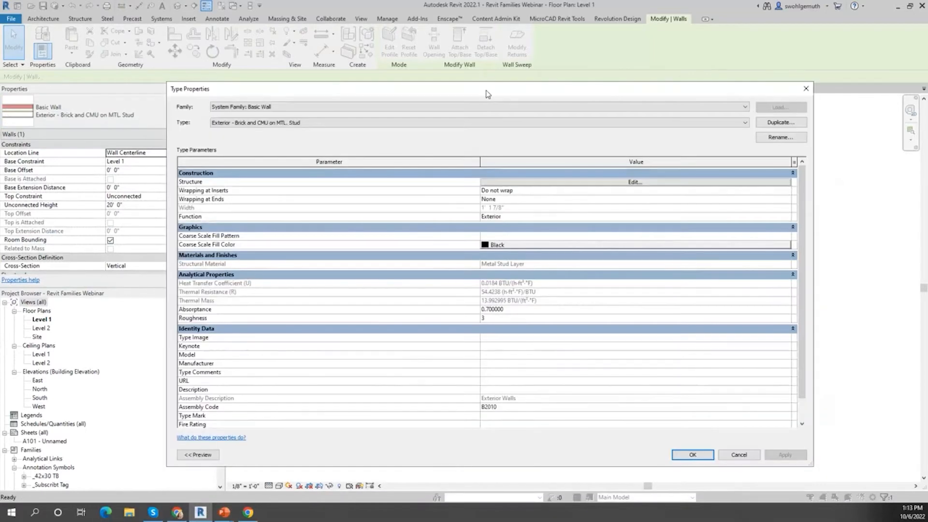
pyautogui.moveTo(618, 189)
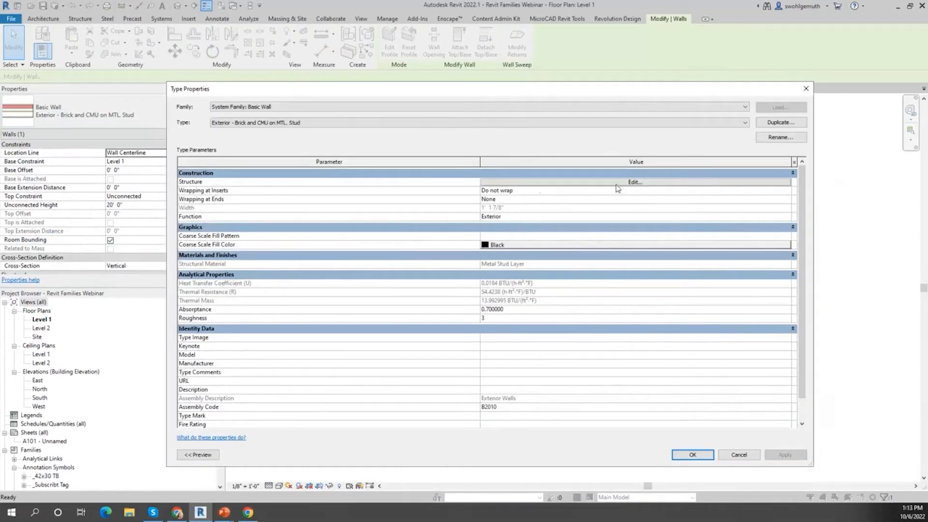
pyautogui.click(635, 182)
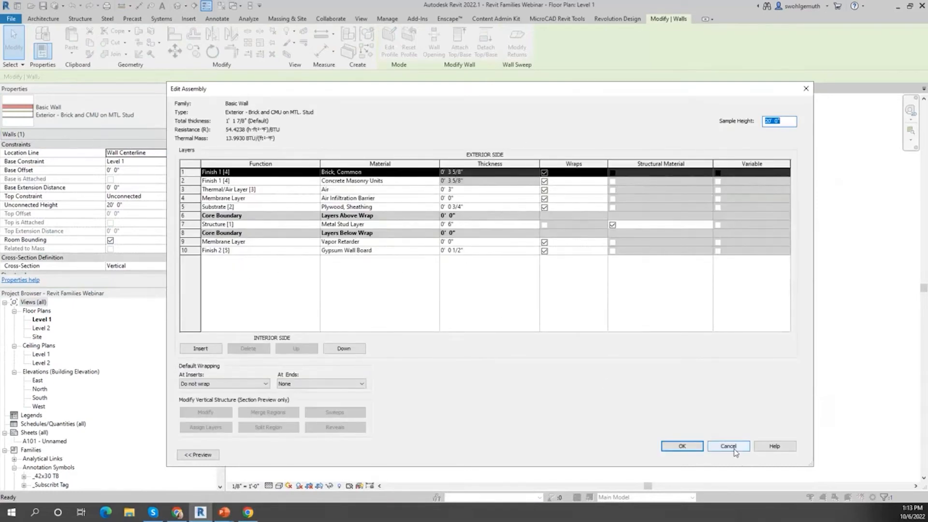
pyautogui.click(727, 446)
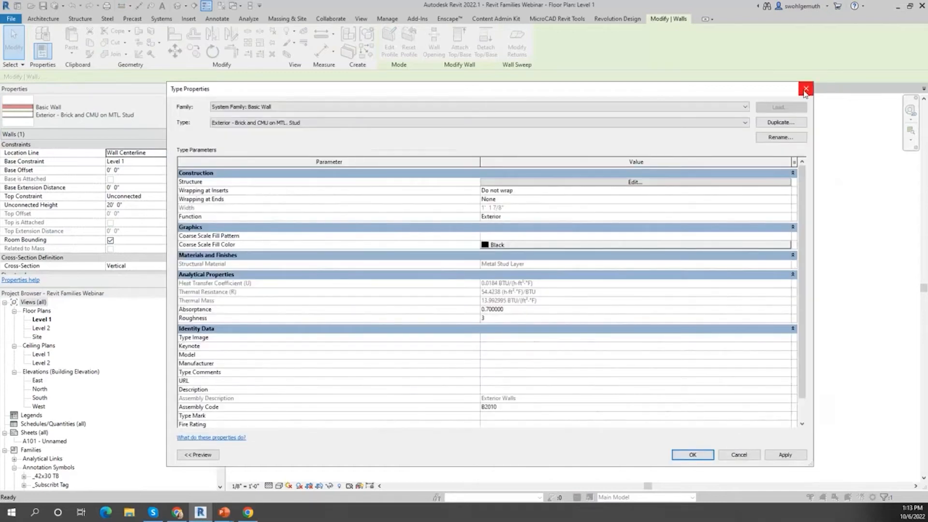
pyautogui.click(803, 88)
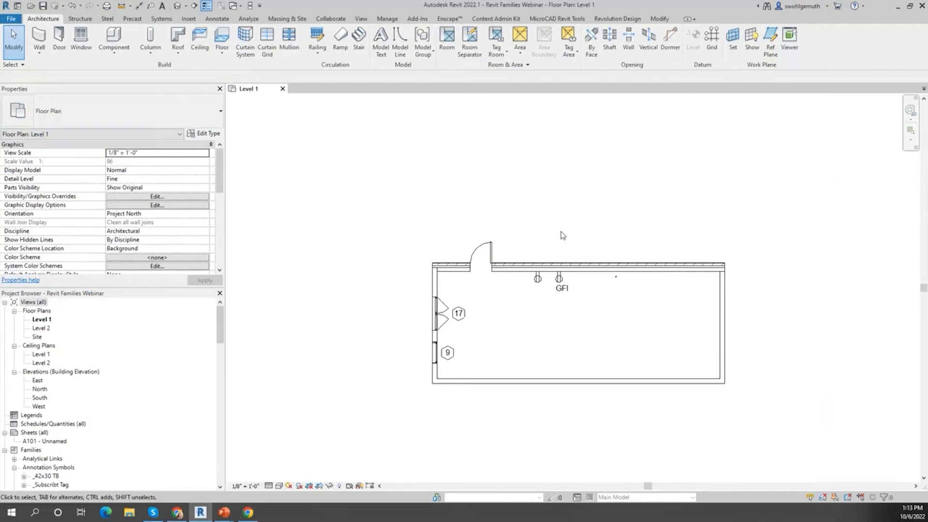
pyautogui.moveTo(231, 78)
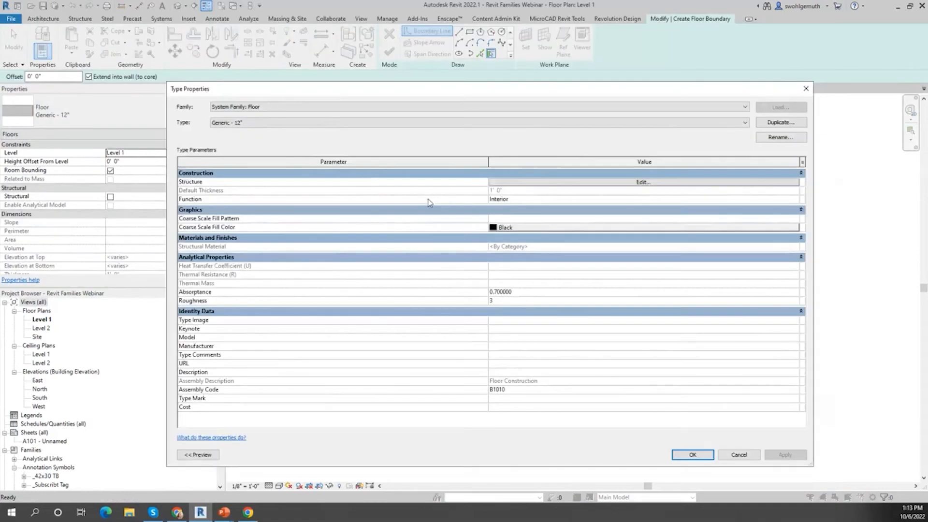
# View the Generic - 12" floor's single-layer structure and close it unchanged
pyautogui.click(643, 182)
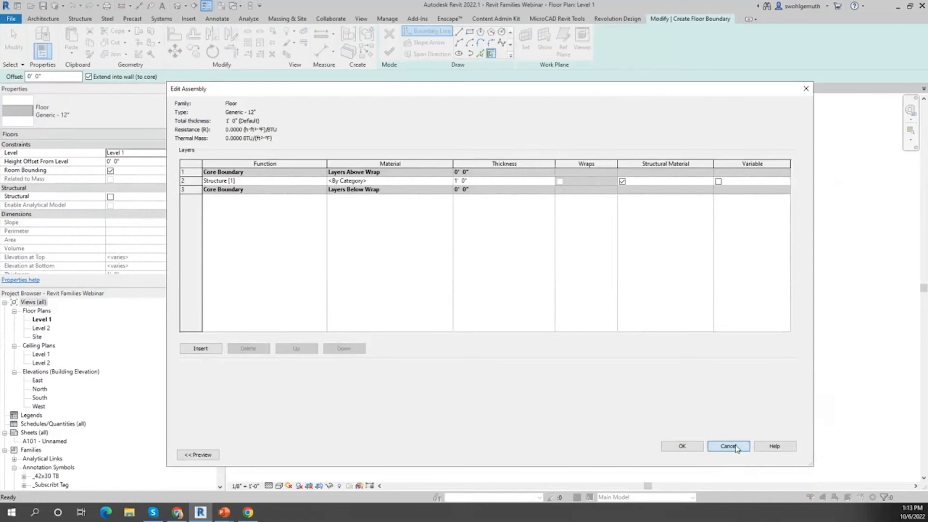
pyautogui.click(728, 446)
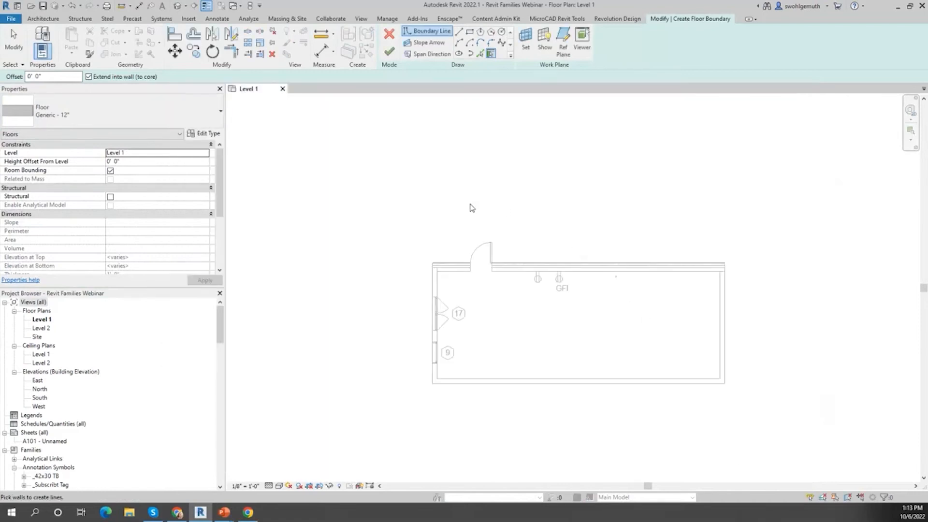